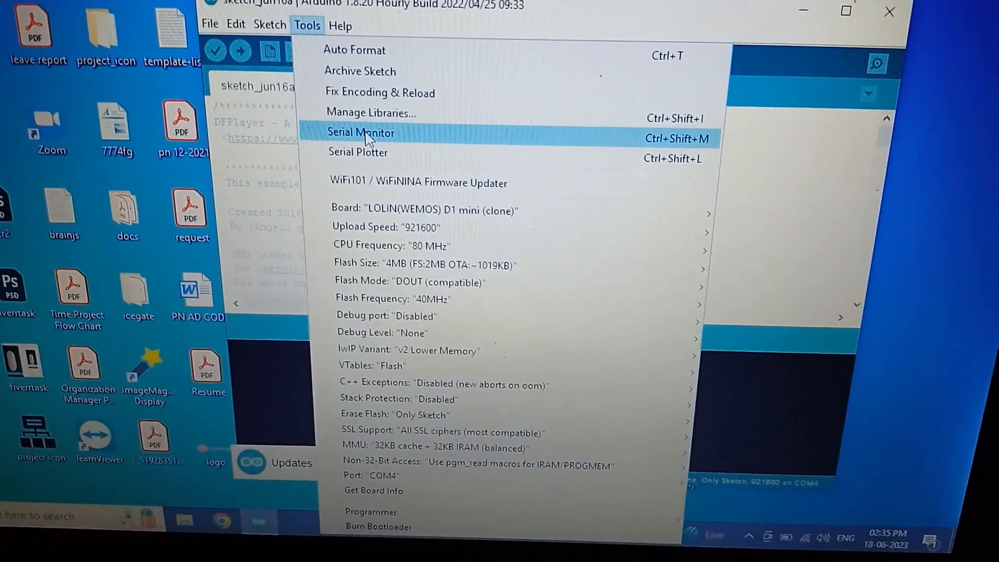
Show the COM4 serial monitor reporting DFPlayer Mini unable to begin, recheck connection, insert SD card
click(361, 132)
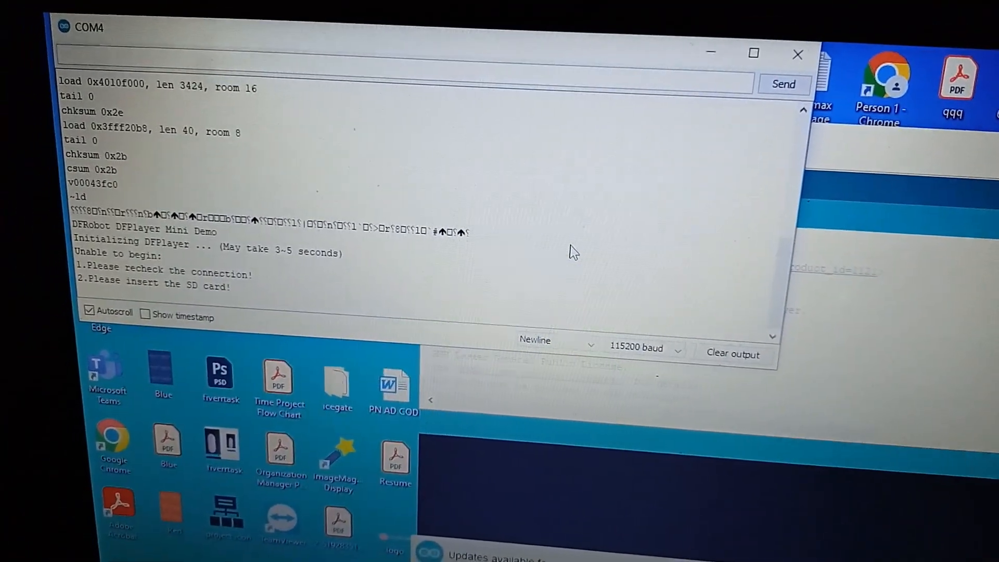